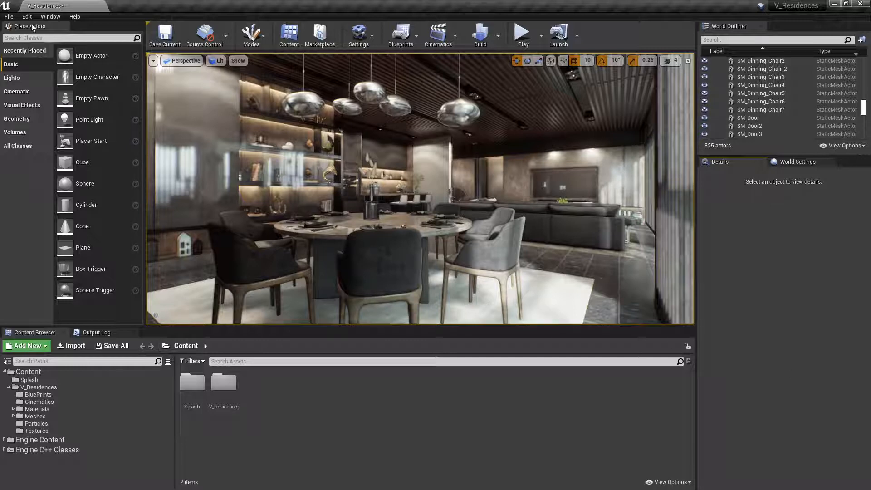
# Open Editor Preferences from the Edit menu, landing on General Appearance settings.
pyautogui.click(26, 17)
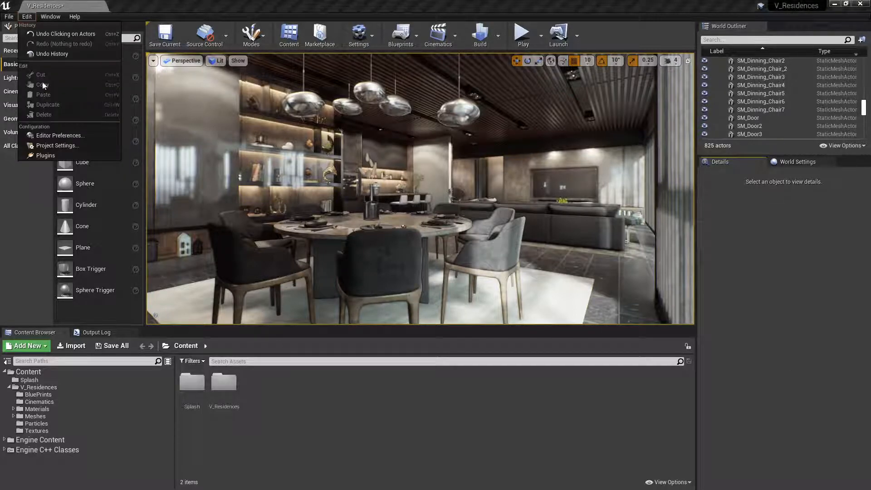
pyautogui.click(59, 135)
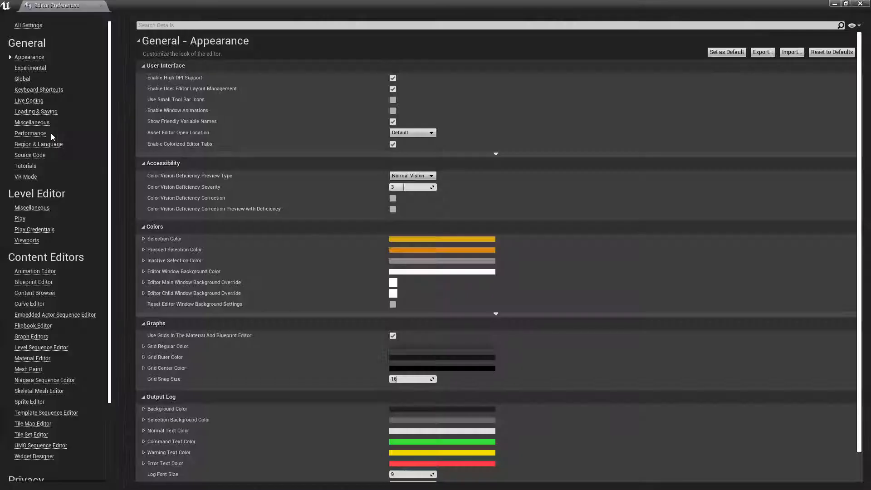
pyautogui.moveTo(345, 55)
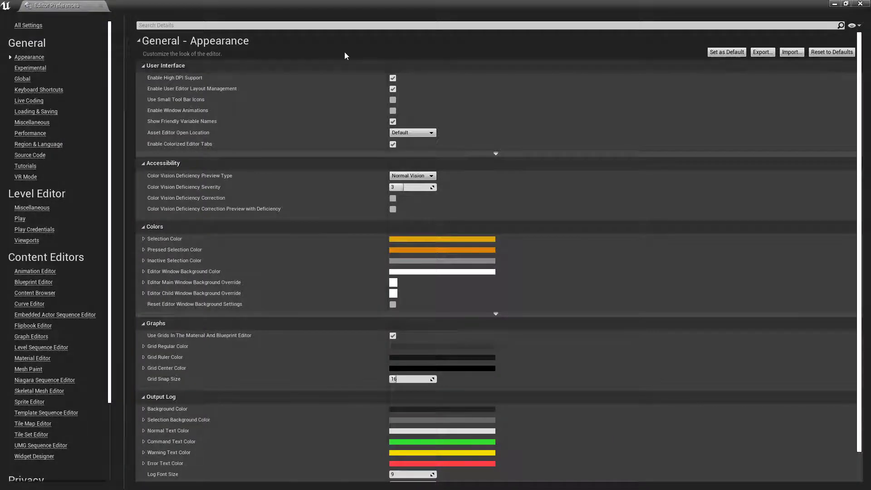
pyautogui.moveTo(108, 73)
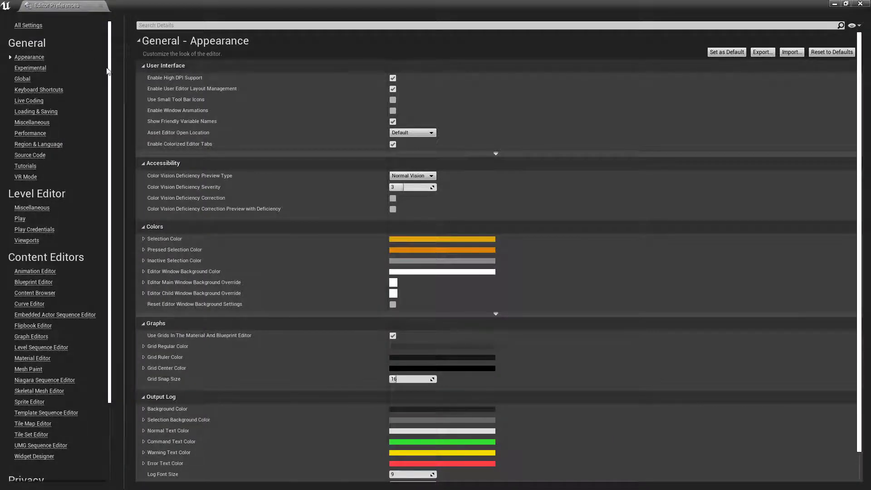
# Show the Keyboard Shortcuts page under General and browse down through the existing bindings.
pyautogui.click(39, 90)
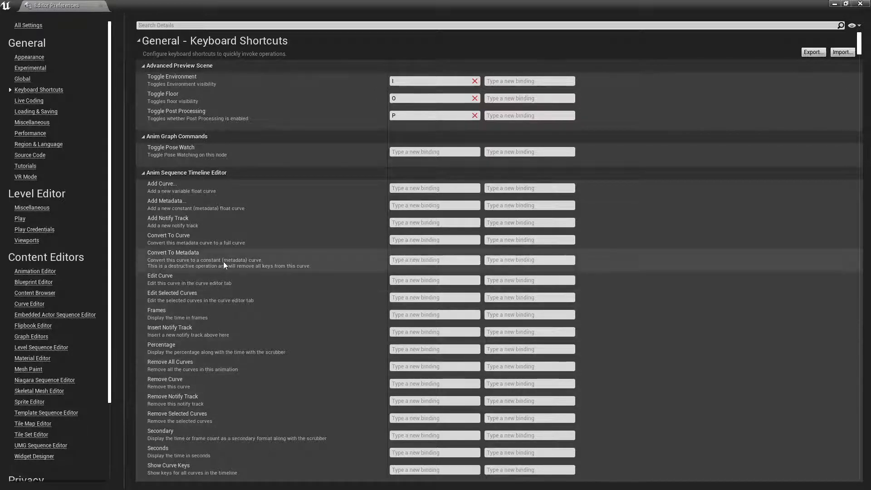
pyautogui.click(433, 81)
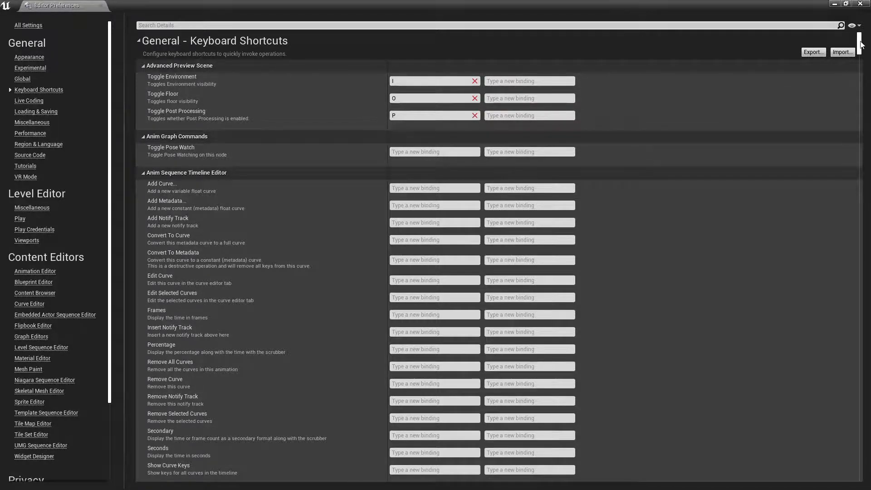
pyautogui.scroll(-3)
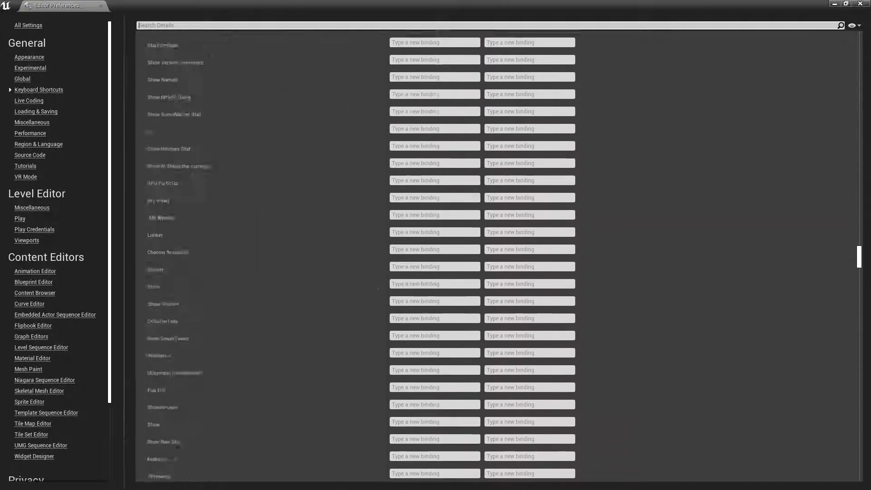
pyautogui.scroll(-3)
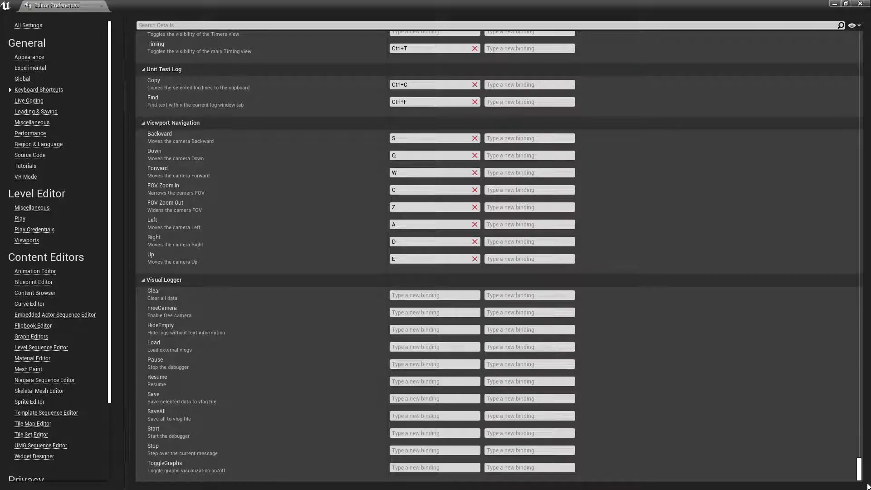
pyautogui.scroll(-3)
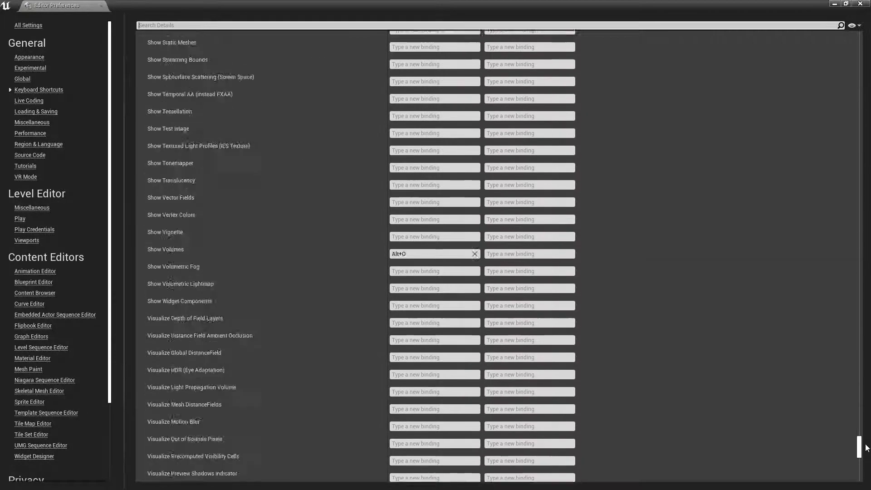
pyautogui.scroll(-3)
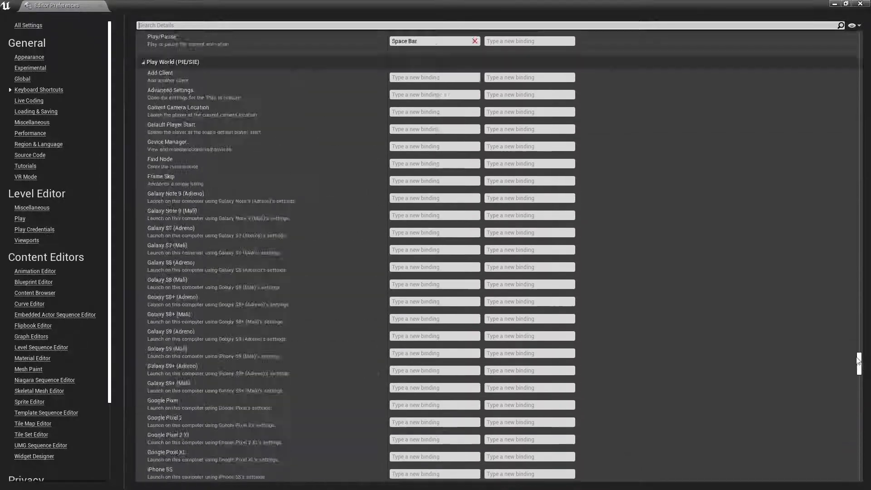
pyautogui.scroll(-3)
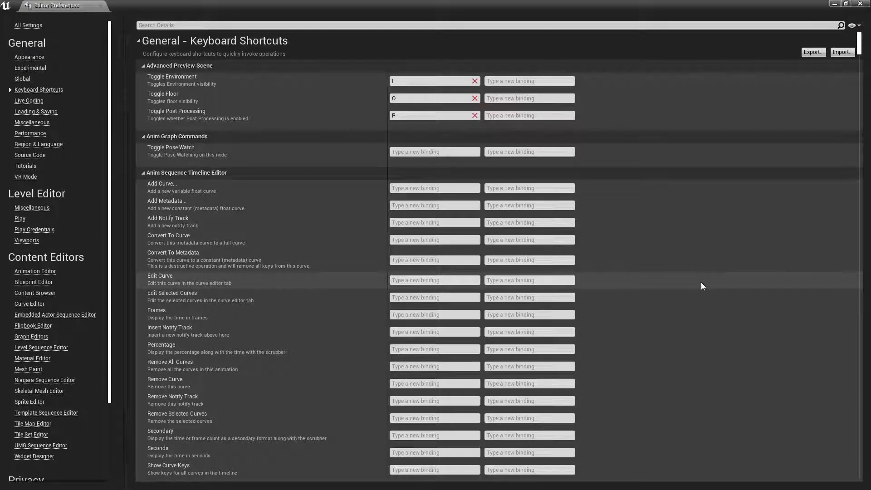
# Close the Editor Preferences tab to return to the dining room level.
pyautogui.click(861, 6)
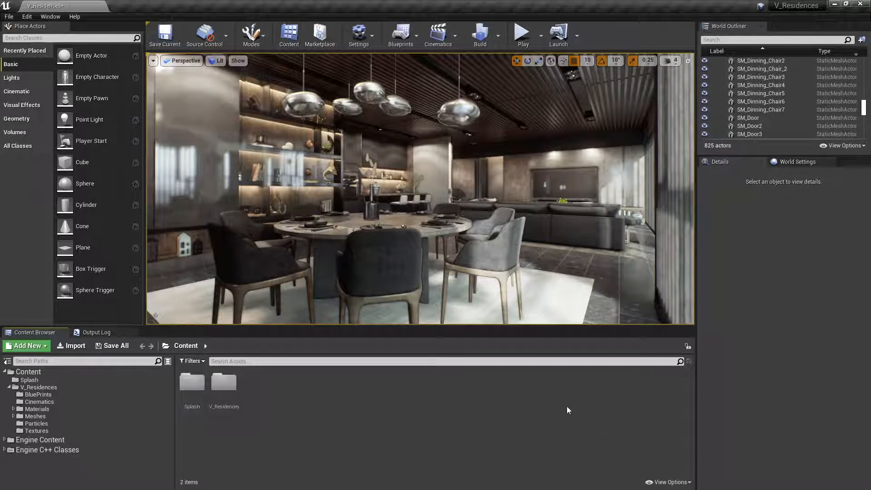
pyautogui.moveTo(592, 410)
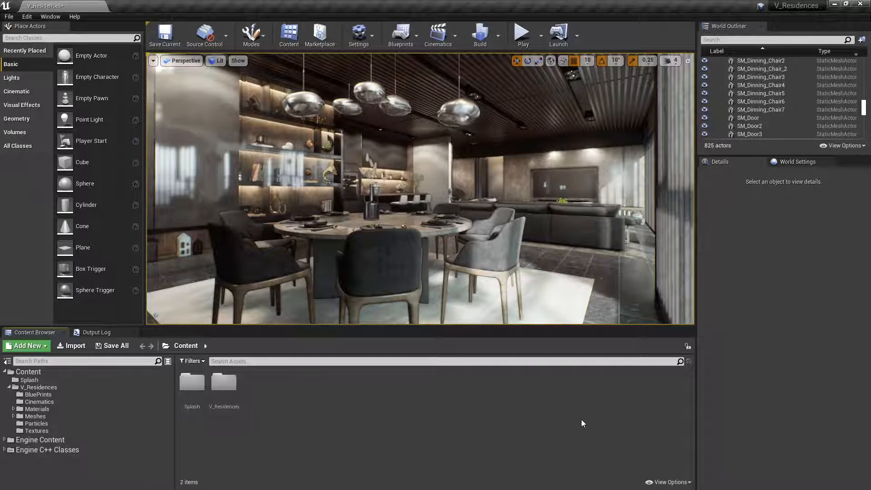
pyautogui.moveTo(774, 321)
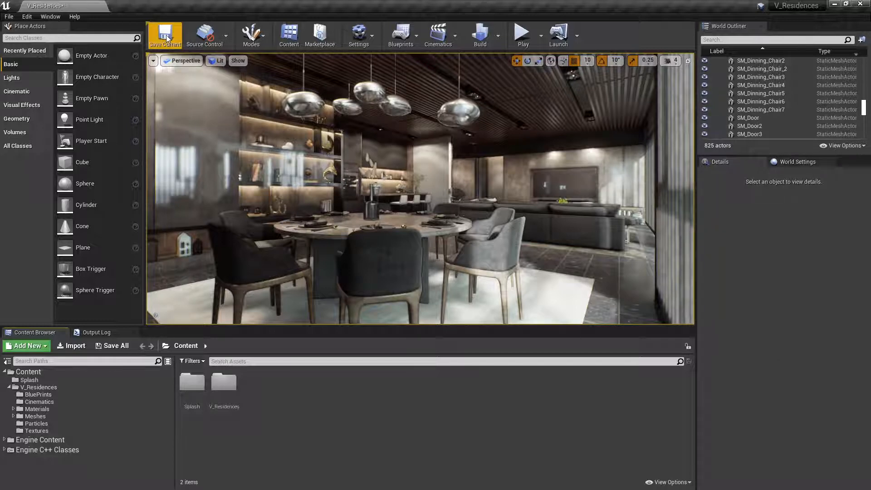
pyautogui.moveTo(164, 35)
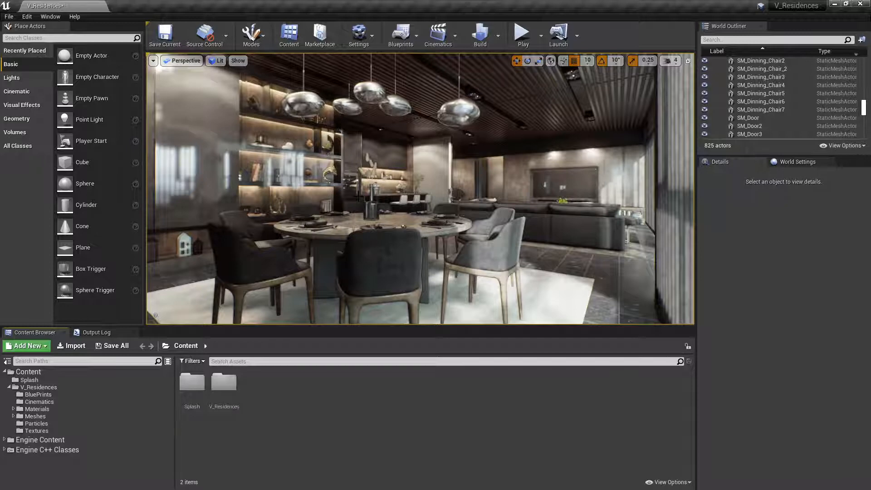
# Show Save All in the File menu, then save all levels and assets with Ctrl+Shift+S.
pyautogui.click(8, 16)
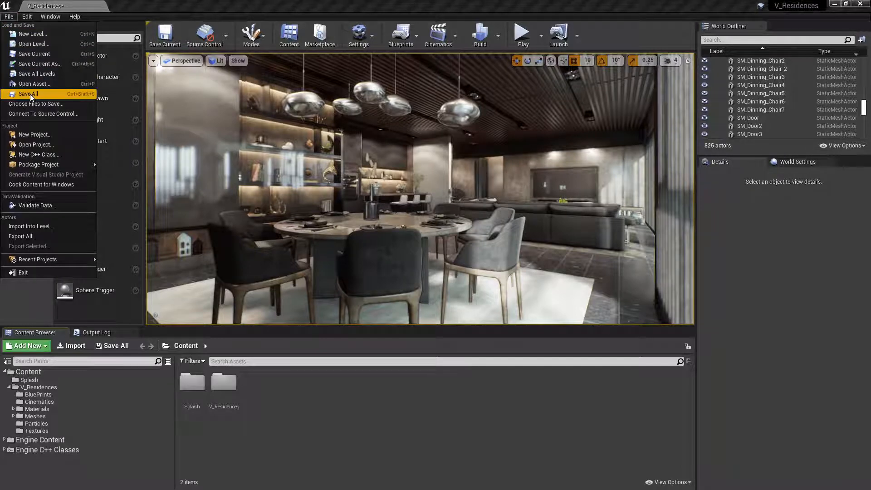
pyautogui.moveTo(28, 94)
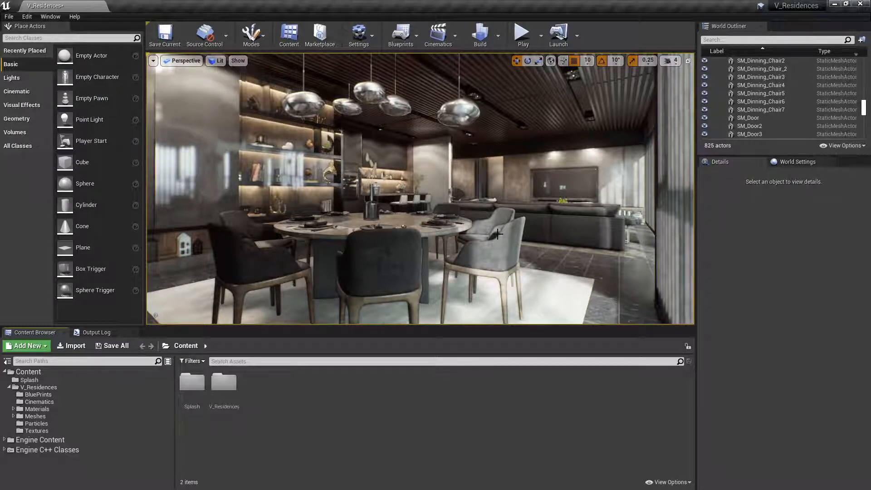
pyautogui.press('ctrl+shift+s')
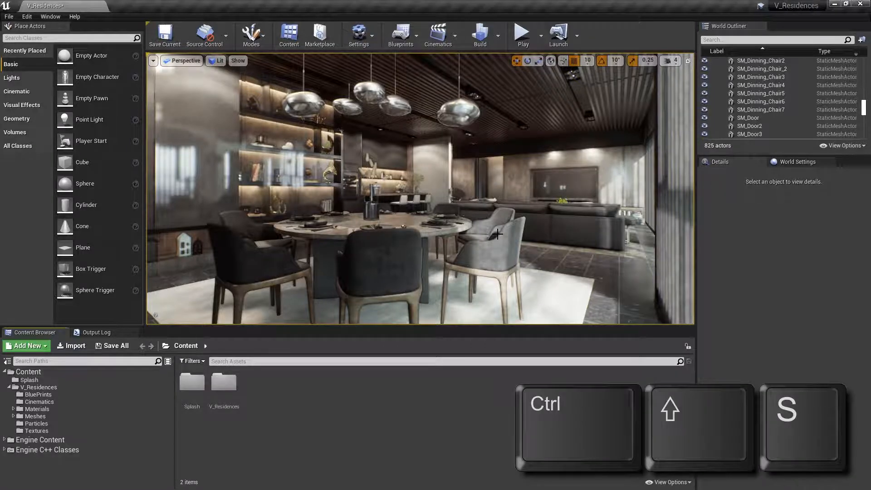
pyautogui.press('ctrl+shift+s')
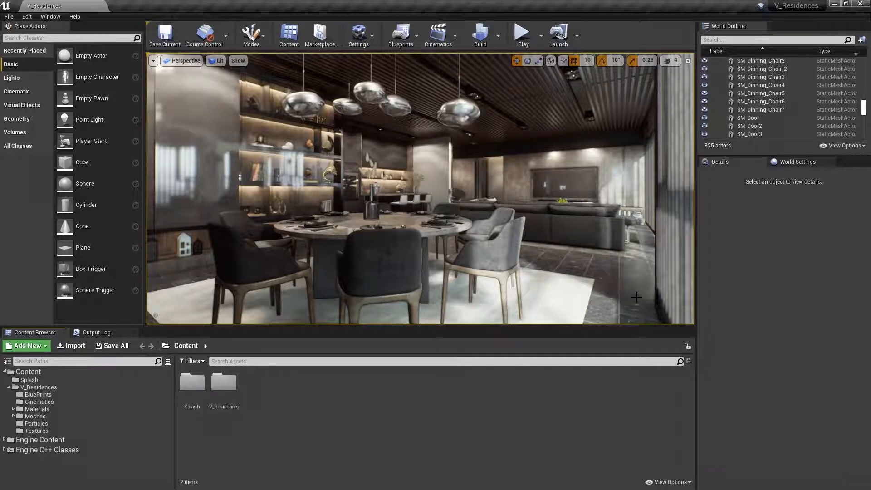
# Select the front dining chair, search 'chair' in the Content Browser, then clear the filter.
pyautogui.click(381, 272)
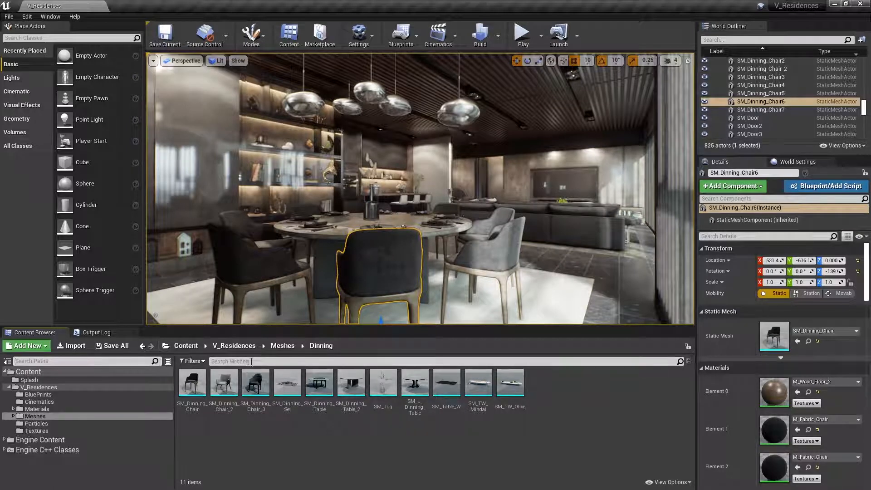
pyautogui.write('chair')
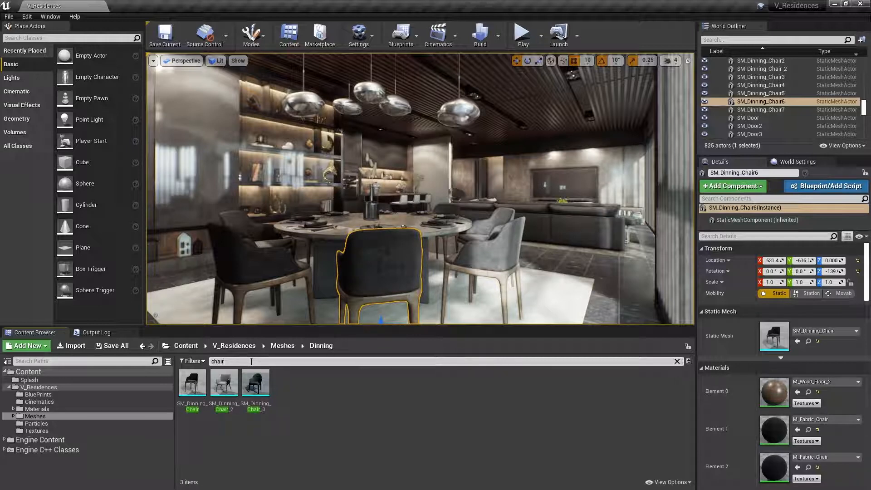
pyautogui.click(677, 361)
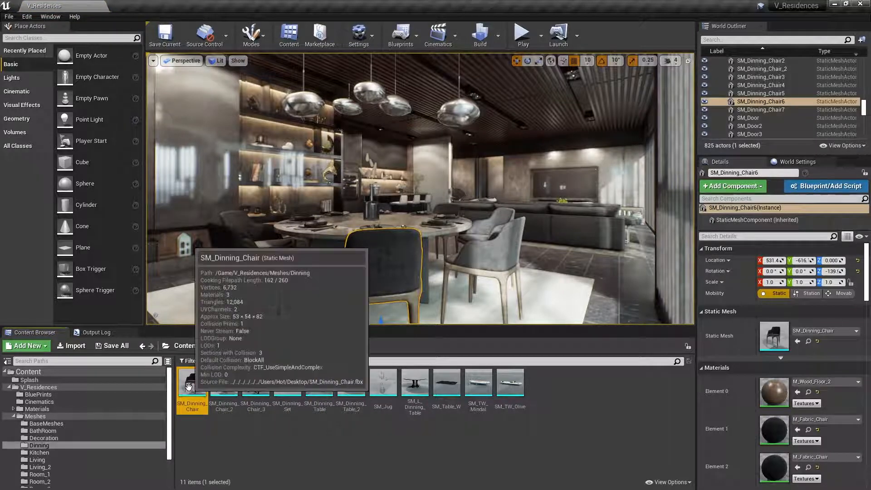
pyautogui.moveTo(404, 273)
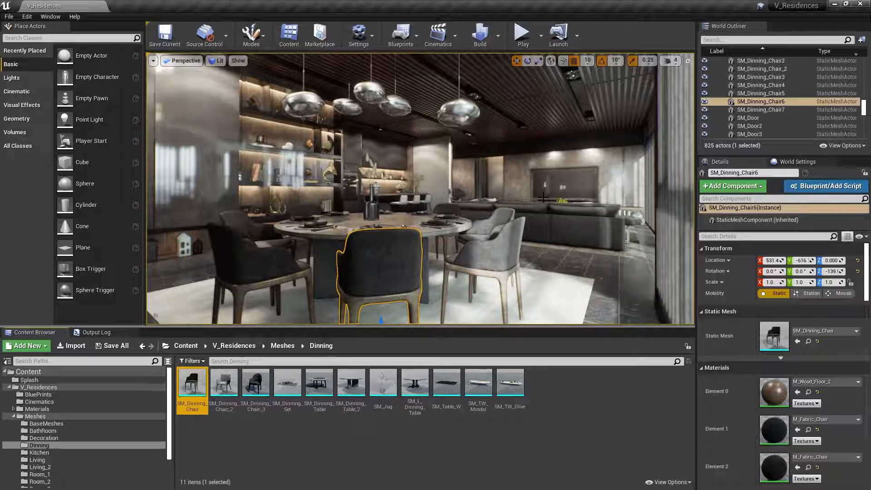
pyautogui.press('ctrl+b')
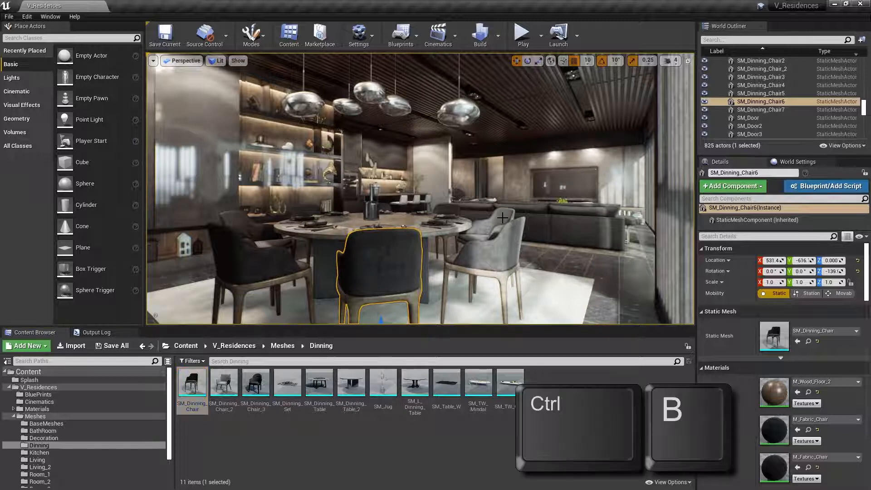
pyautogui.click(28, 371)
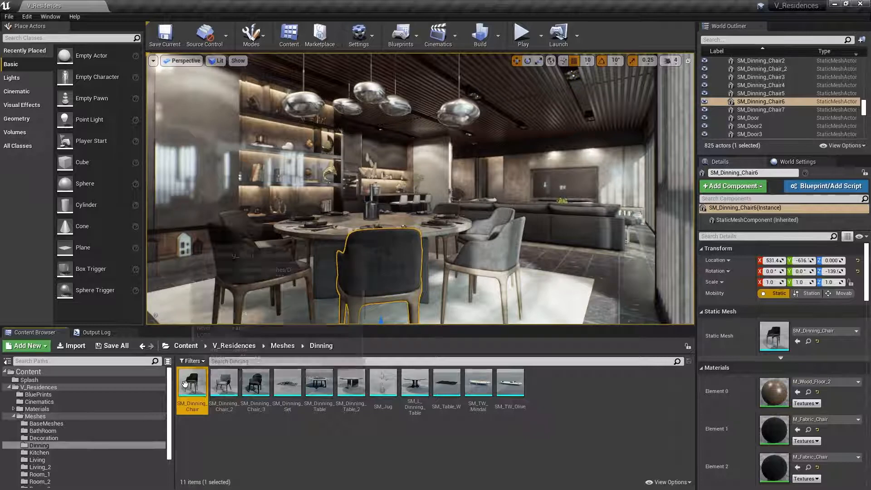
pyautogui.moveTo(192, 382)
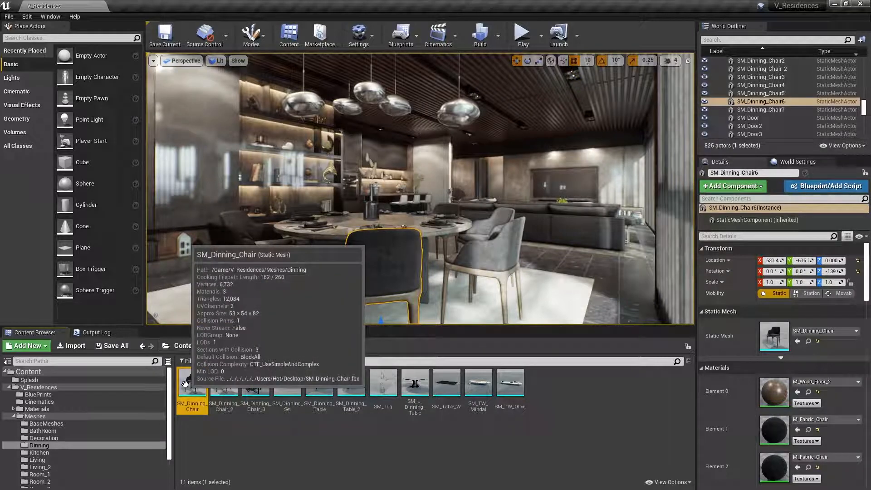
pyautogui.click(28, 371)
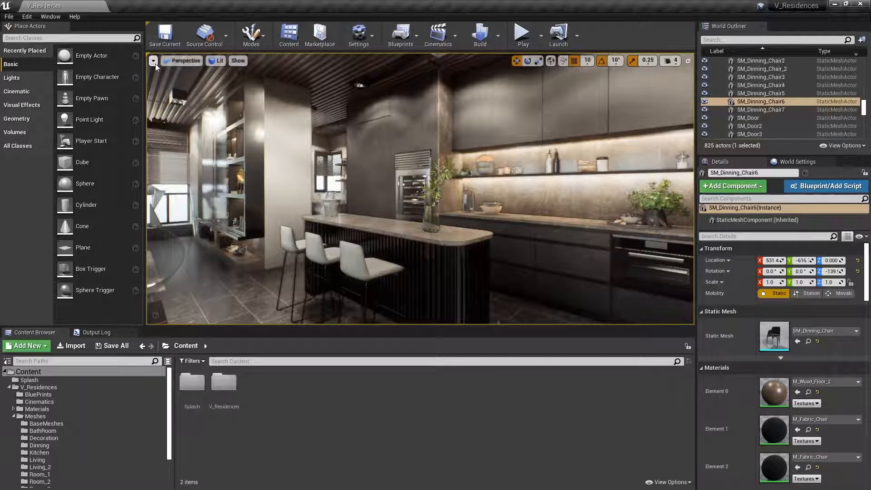
# Jump the viewport to Bookmark 1 via the viewport options Bookmarks list.
pyautogui.click(153, 61)
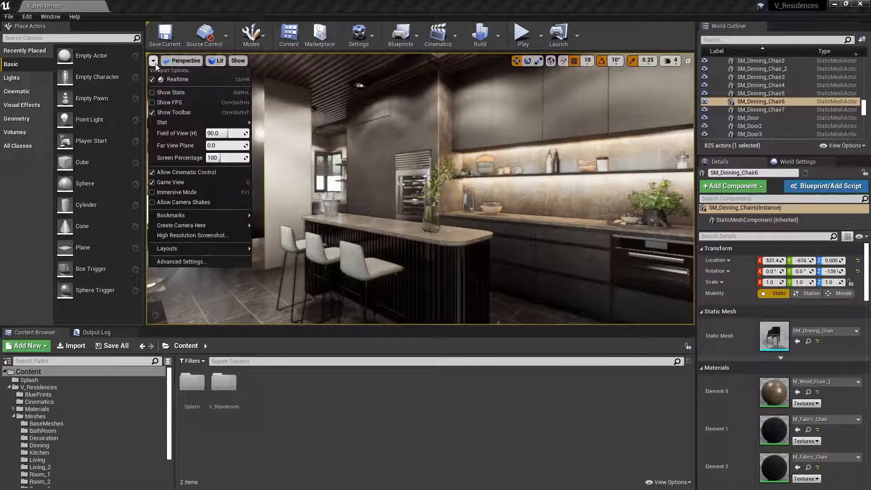
pyautogui.moveTo(177, 191)
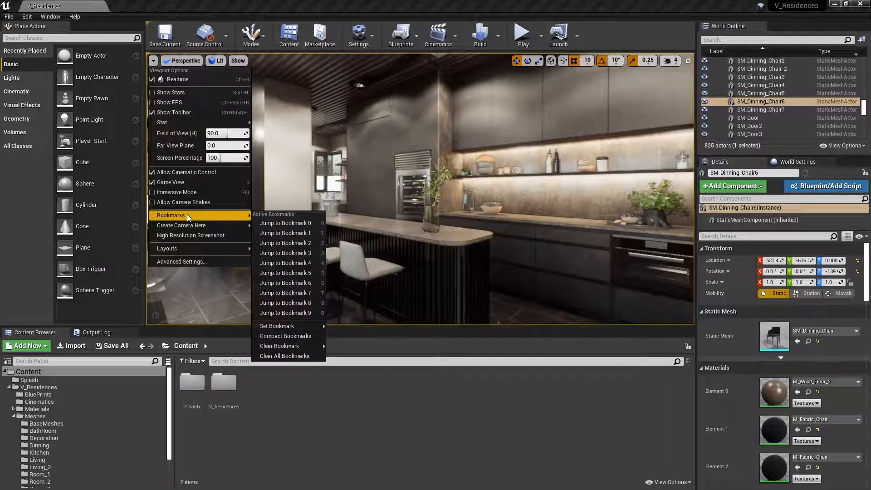
pyautogui.moveTo(277, 326)
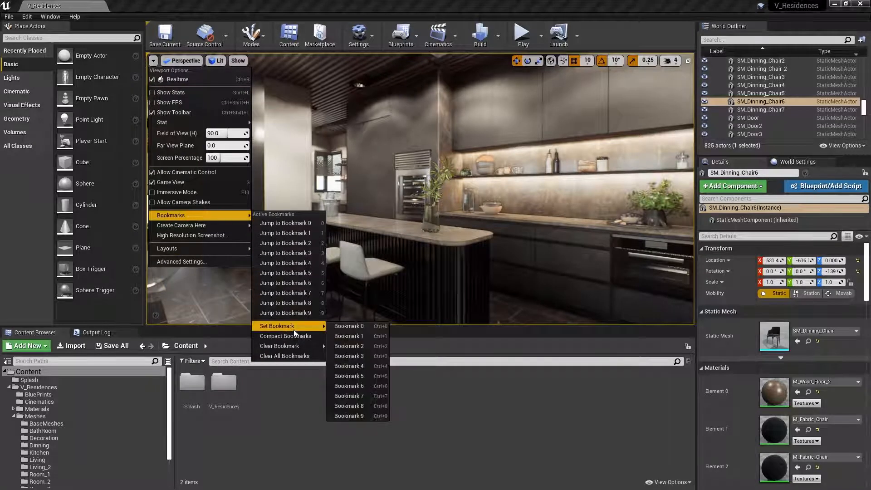
pyautogui.moveTo(350, 325)
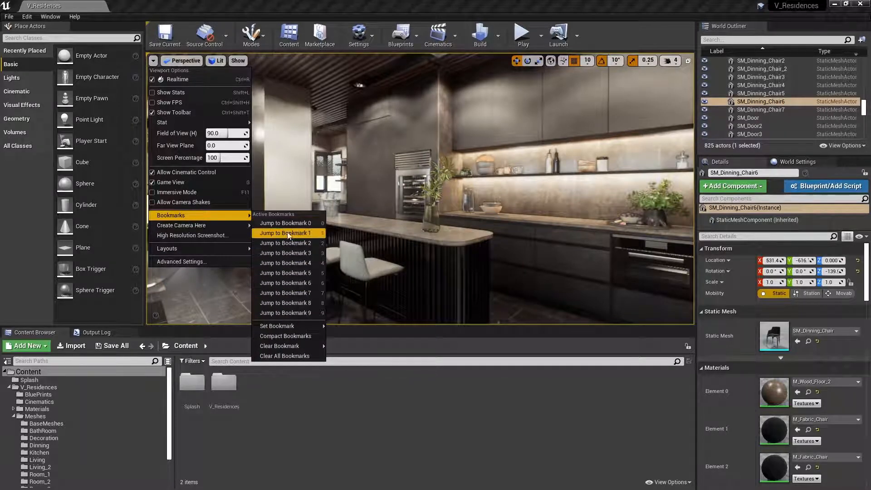
pyautogui.click(286, 233)
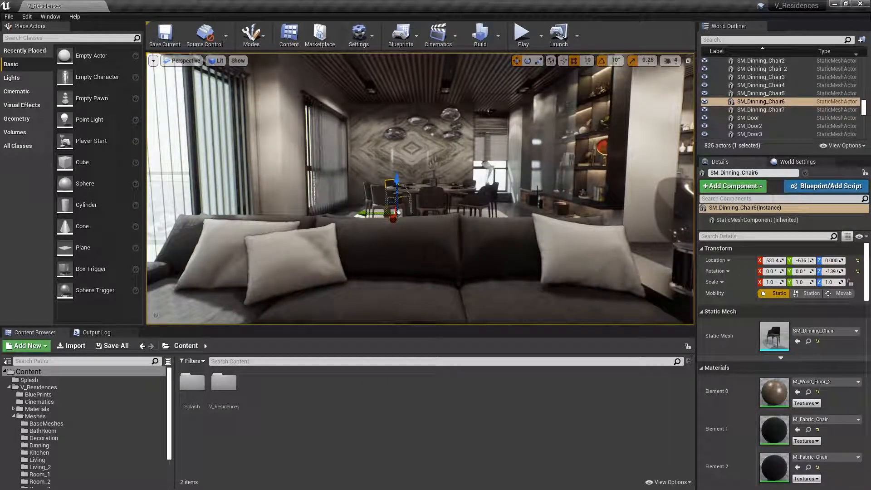
pyautogui.press('ctrl+9')
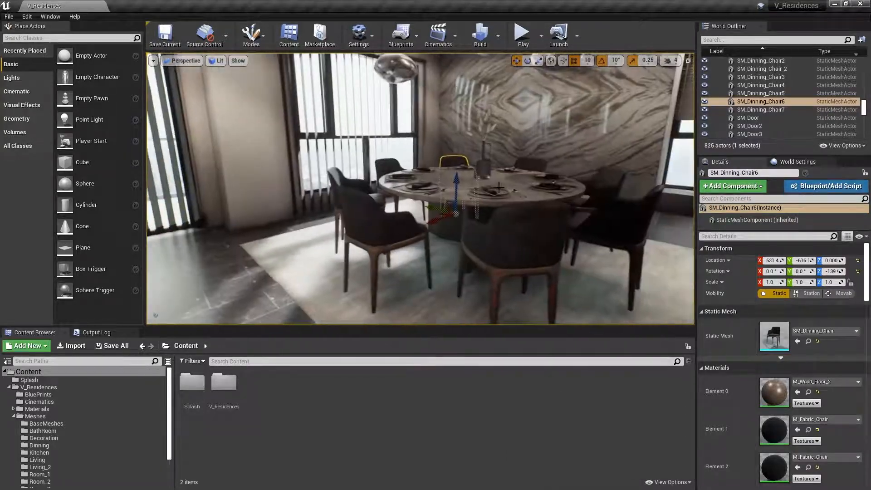
pyautogui.press('9')
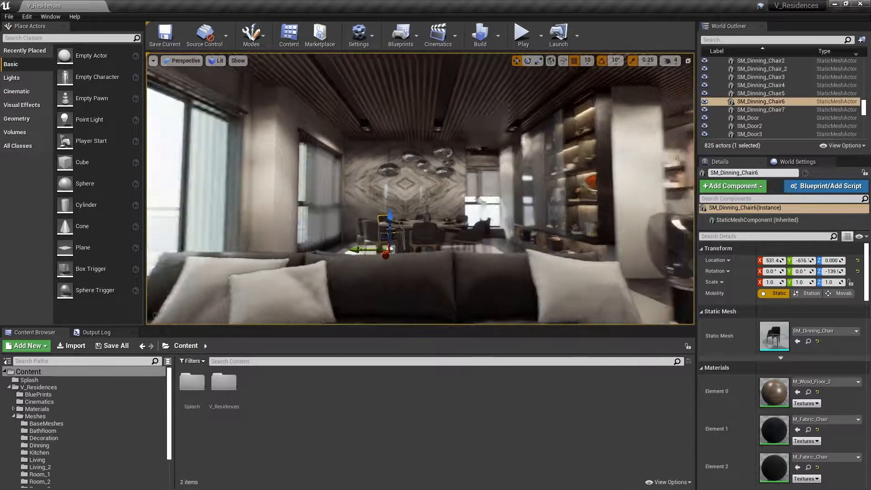
# Fly the camera with W, A, D, Q, E and Z to a raised kitchen-island view, widening FOV with C.
pyautogui.press('w')
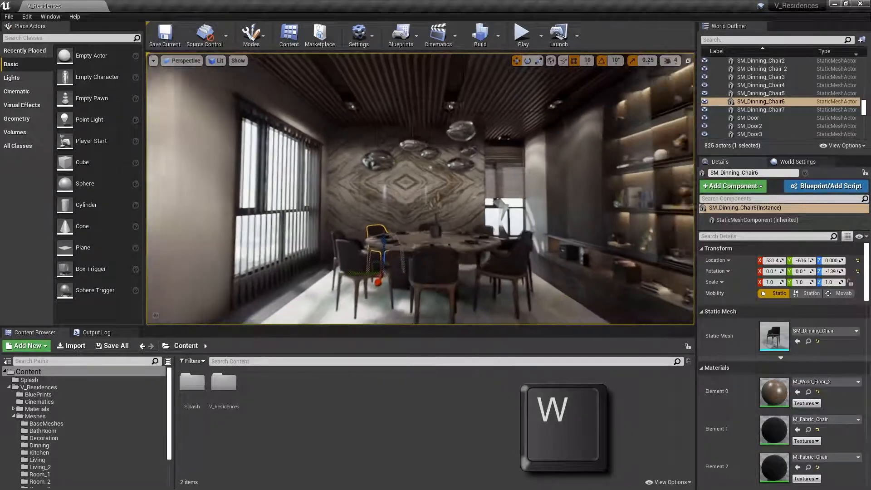
pyautogui.press('a')
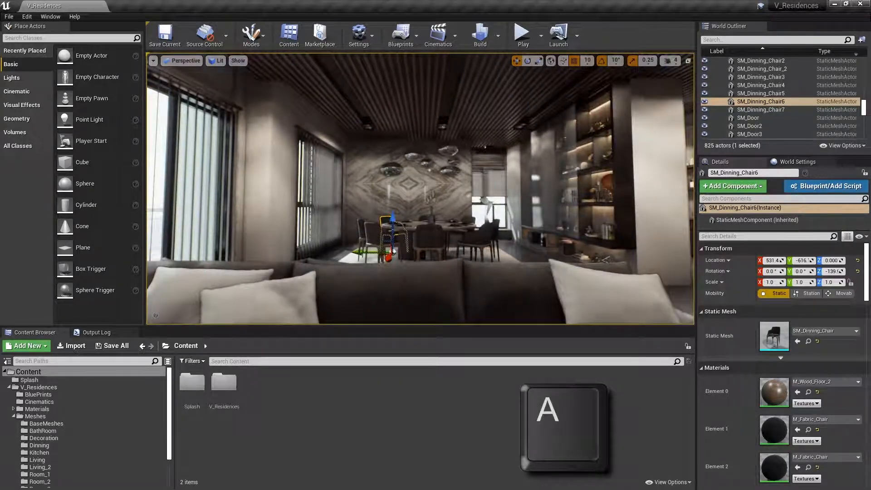
pyautogui.press('d')
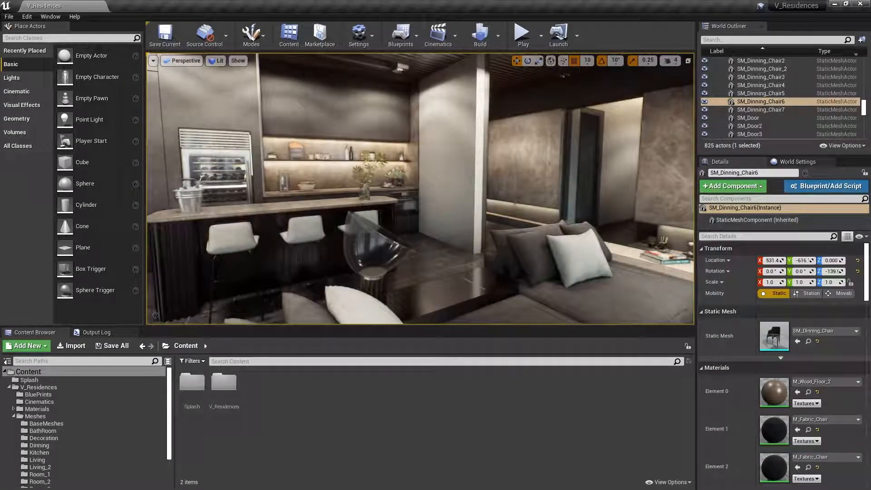
pyautogui.press('q')
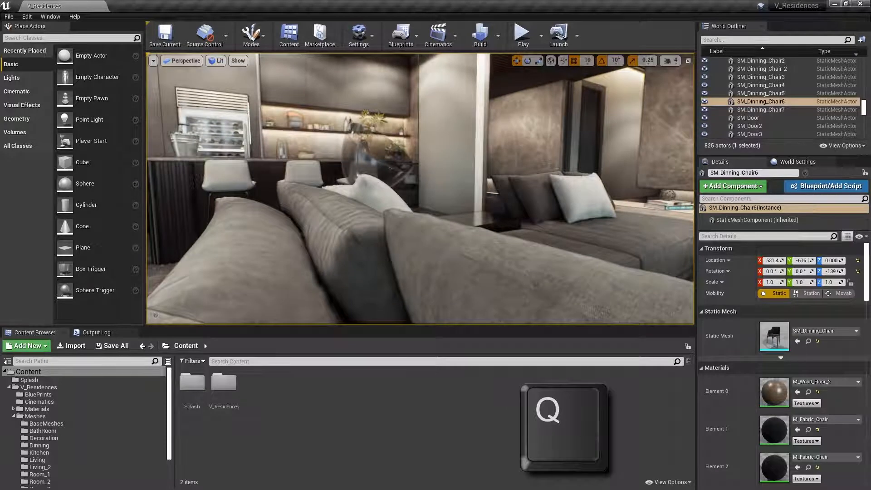
pyautogui.press('e')
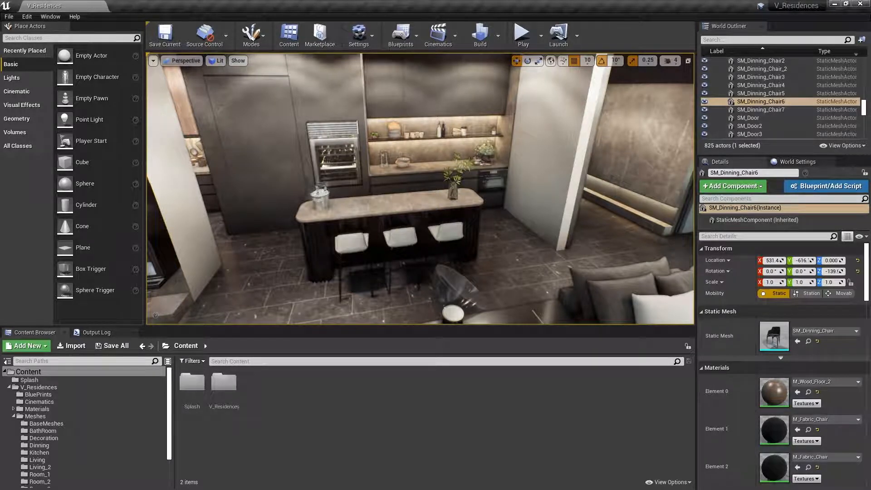
pyautogui.press('z')
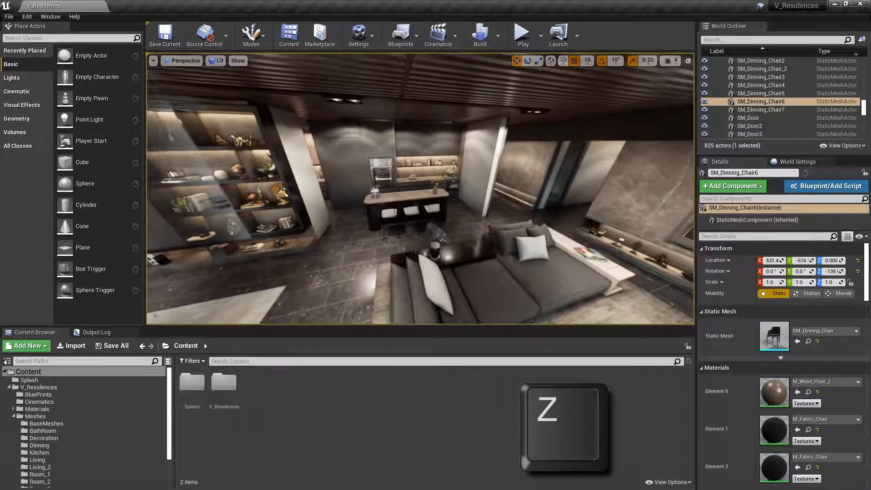
pyautogui.press('c')
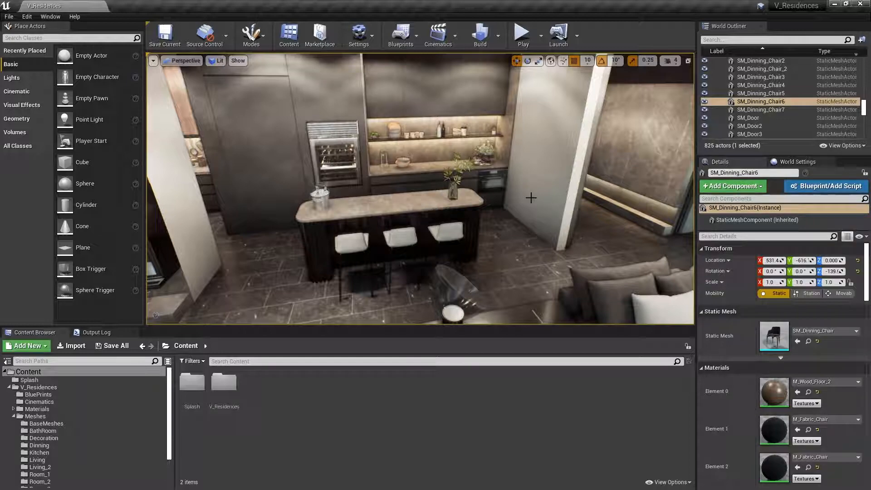
pyautogui.moveTo(536, 196)
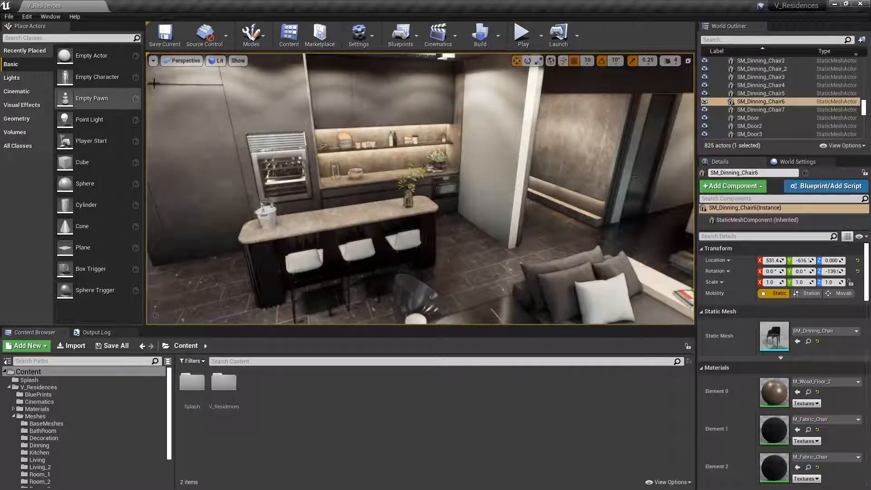
# Enable Game View from the viewport options, then toggle it again with G.
pyautogui.click(154, 61)
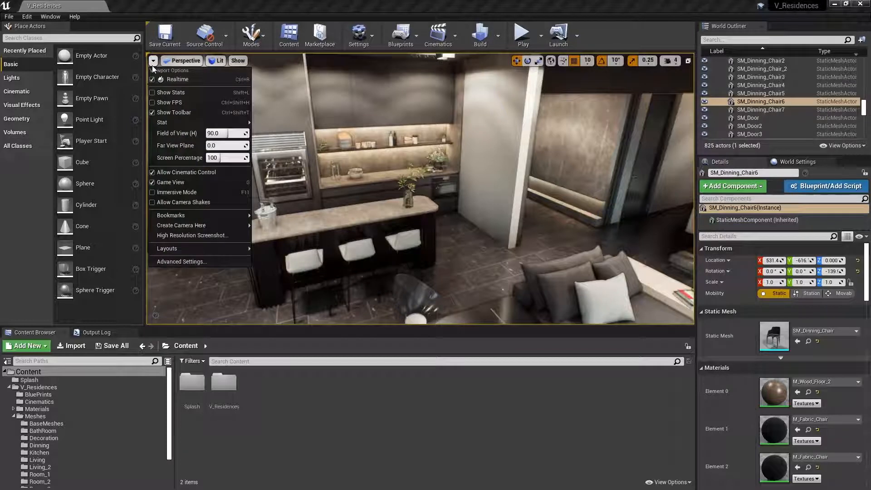
pyautogui.moveTo(170, 182)
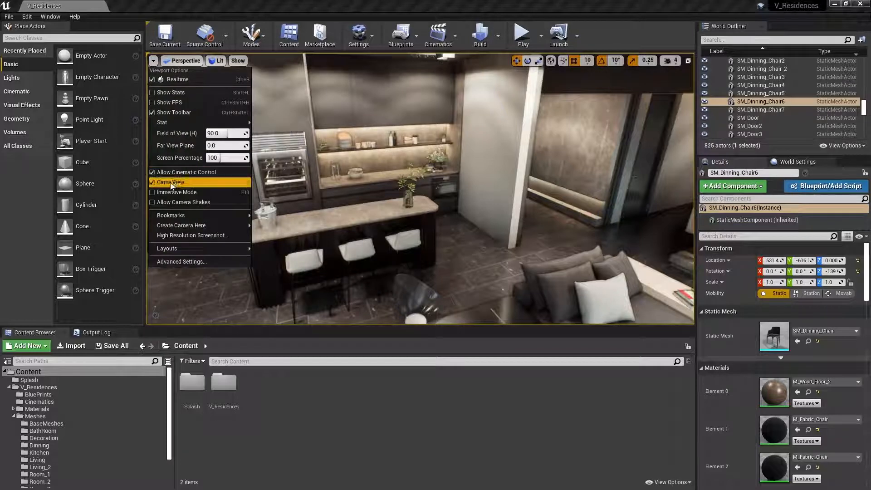
pyautogui.click(172, 182)
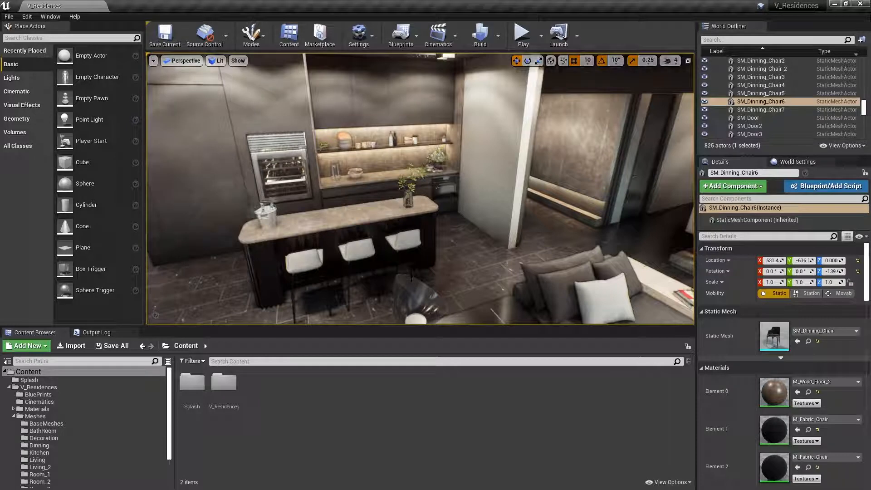
pyautogui.press('g')
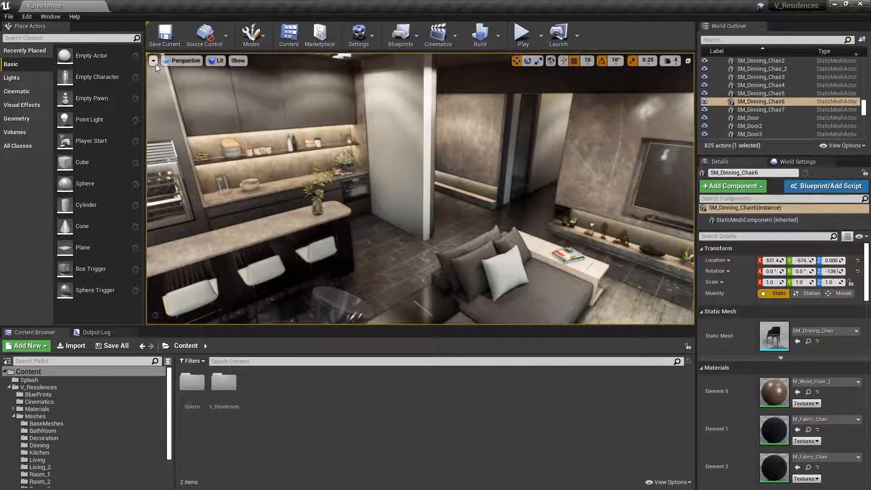
# Toggle the viewport into immersive full-screen mode and back with F11.
pyautogui.click(154, 60)
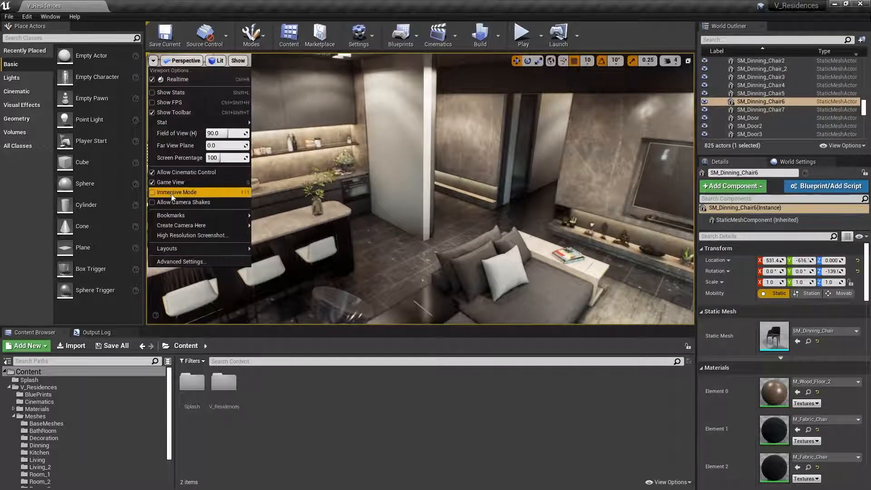
pyautogui.press('F11')
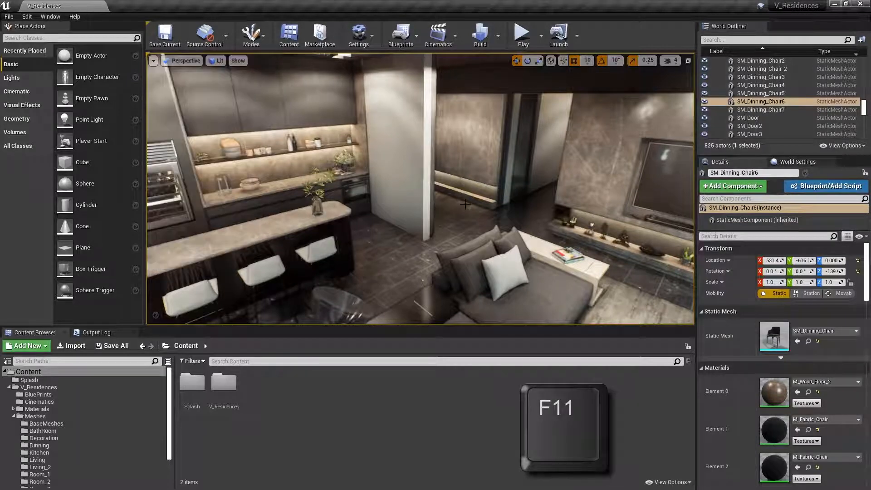
pyautogui.press('F11')
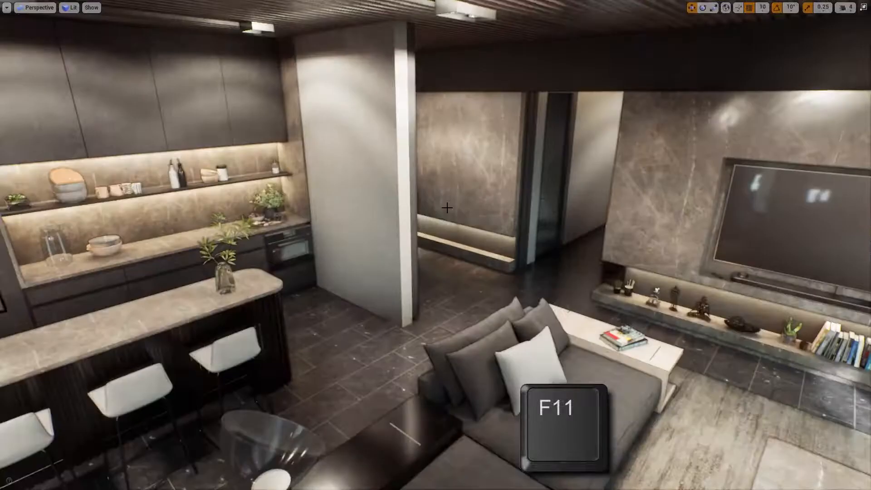
pyautogui.press('F11')
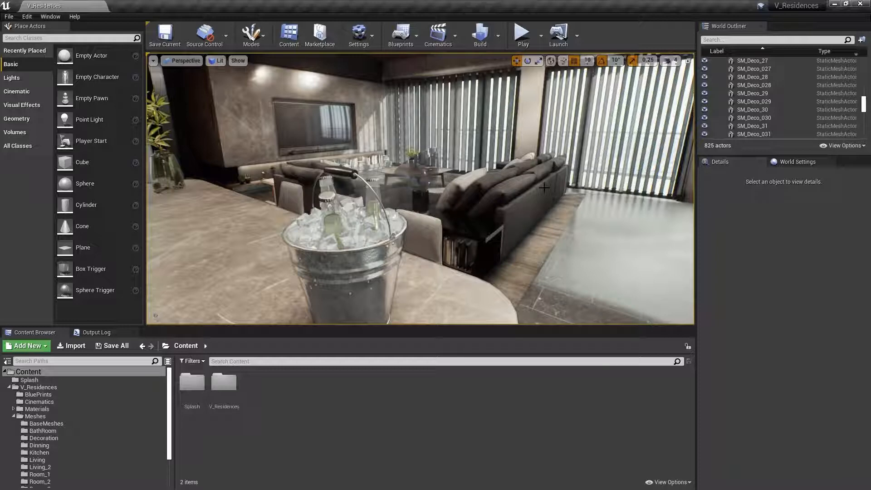
# Focus the viewport and toggle real-time rendering with Ctrl+R.
pyautogui.click(153, 61)
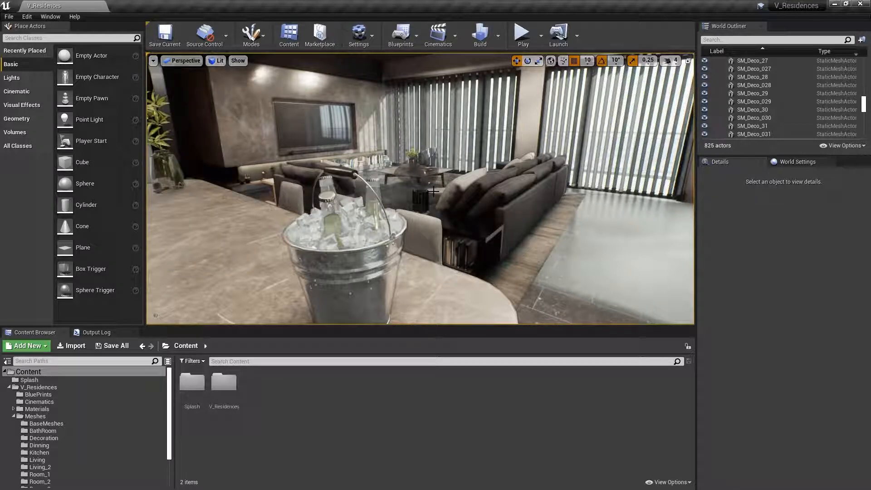
pyautogui.press('Ctrl+r')
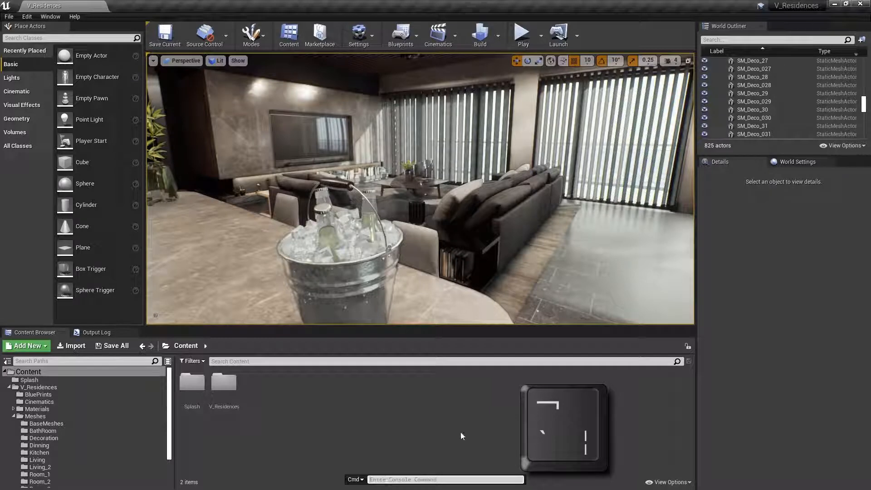
pyautogui.write('stat')
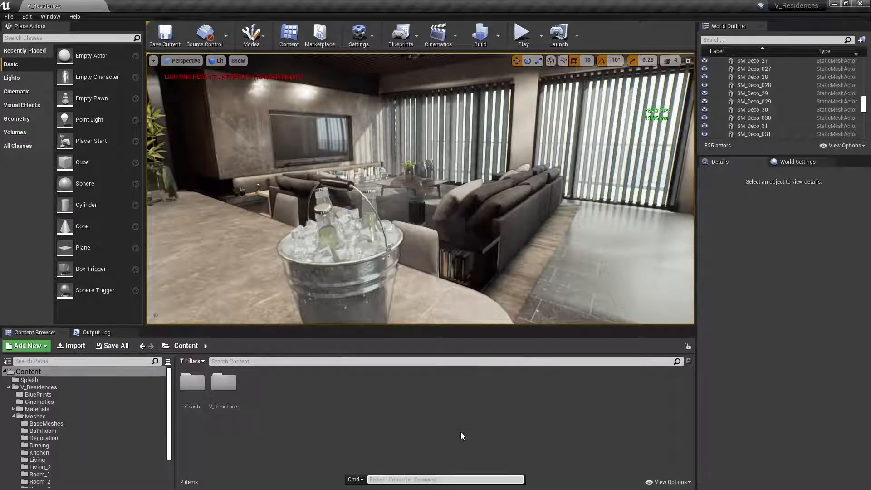
pyautogui.write('stat fps')
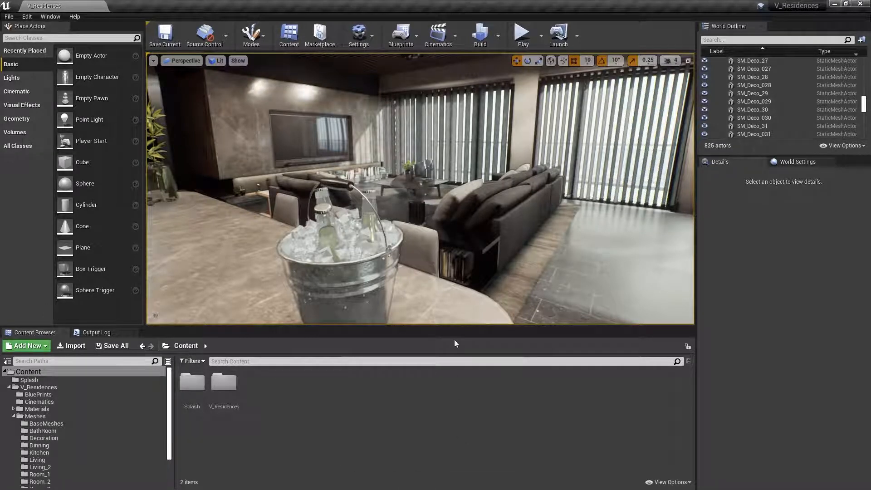
pyautogui.click(153, 61)
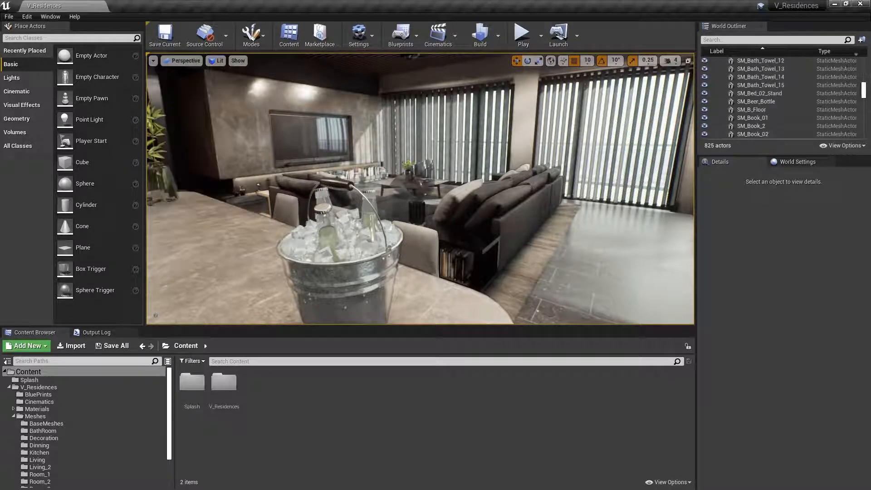
# Toggle the viewport's Show FPS readout on and off with Ctrl+Shift+H.
pyautogui.press('ctrl+shift+h')
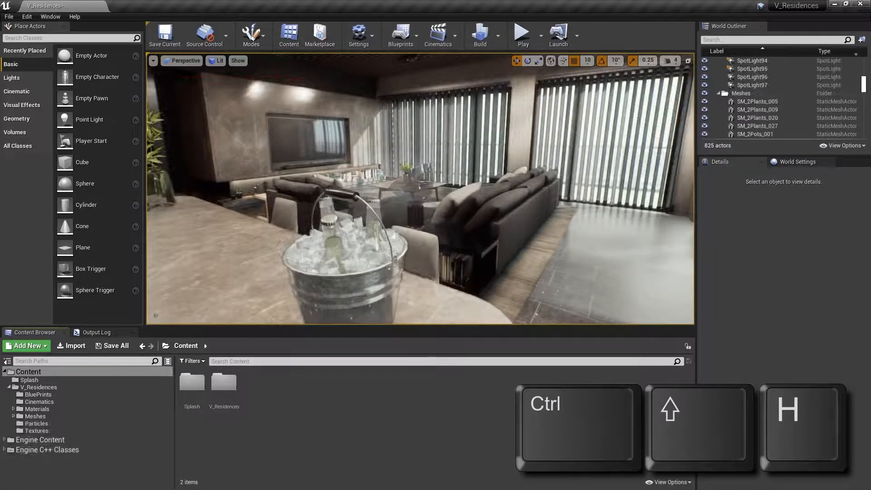
pyautogui.press('ctrl+shift+h')
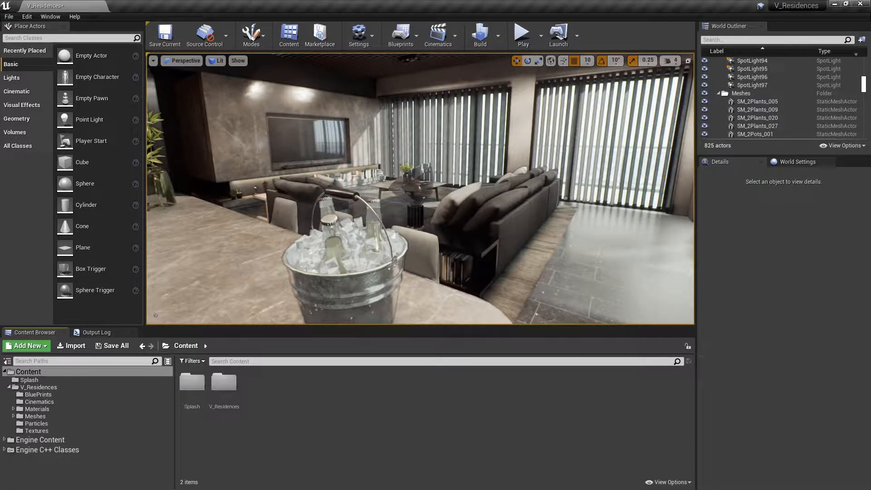